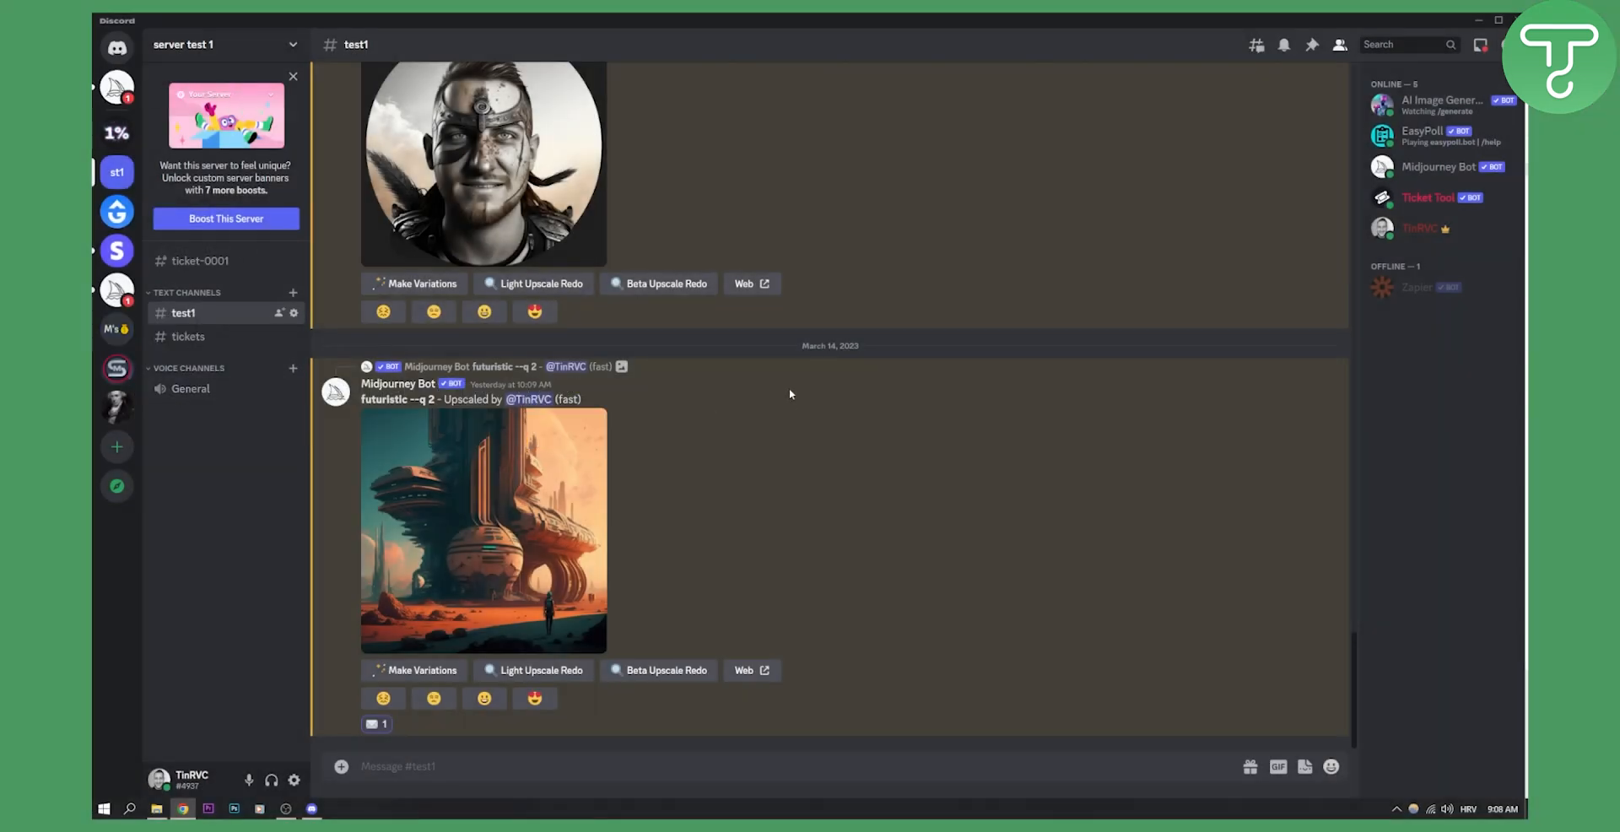
mouse_move(187, 336)
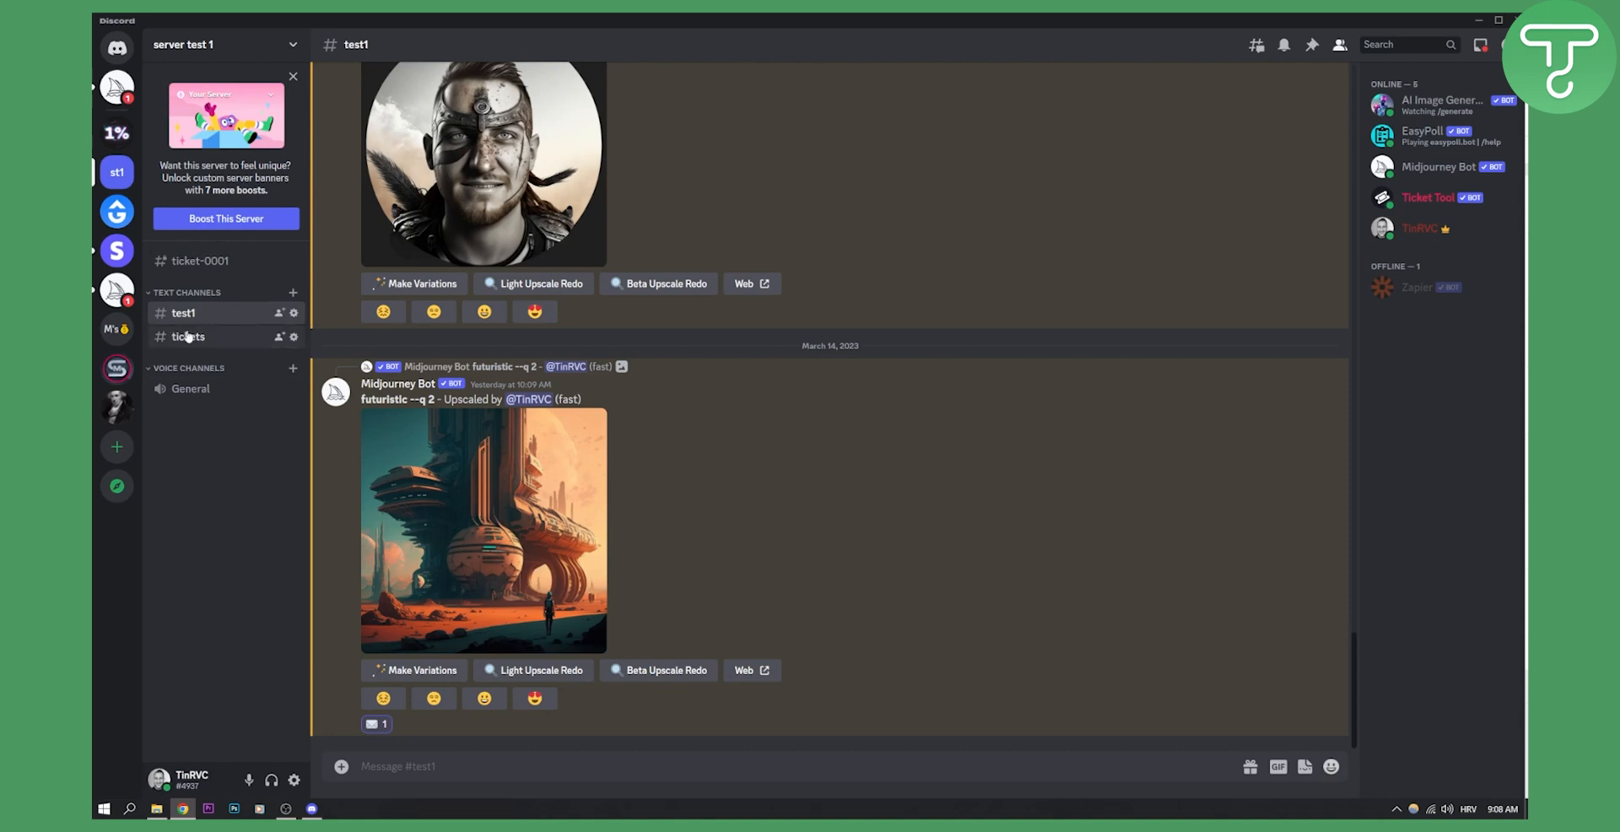
Scroll #test1 to bring the upscaled 'futuristic, neo, space' Midjourney image into view.
scroll("up", 3)
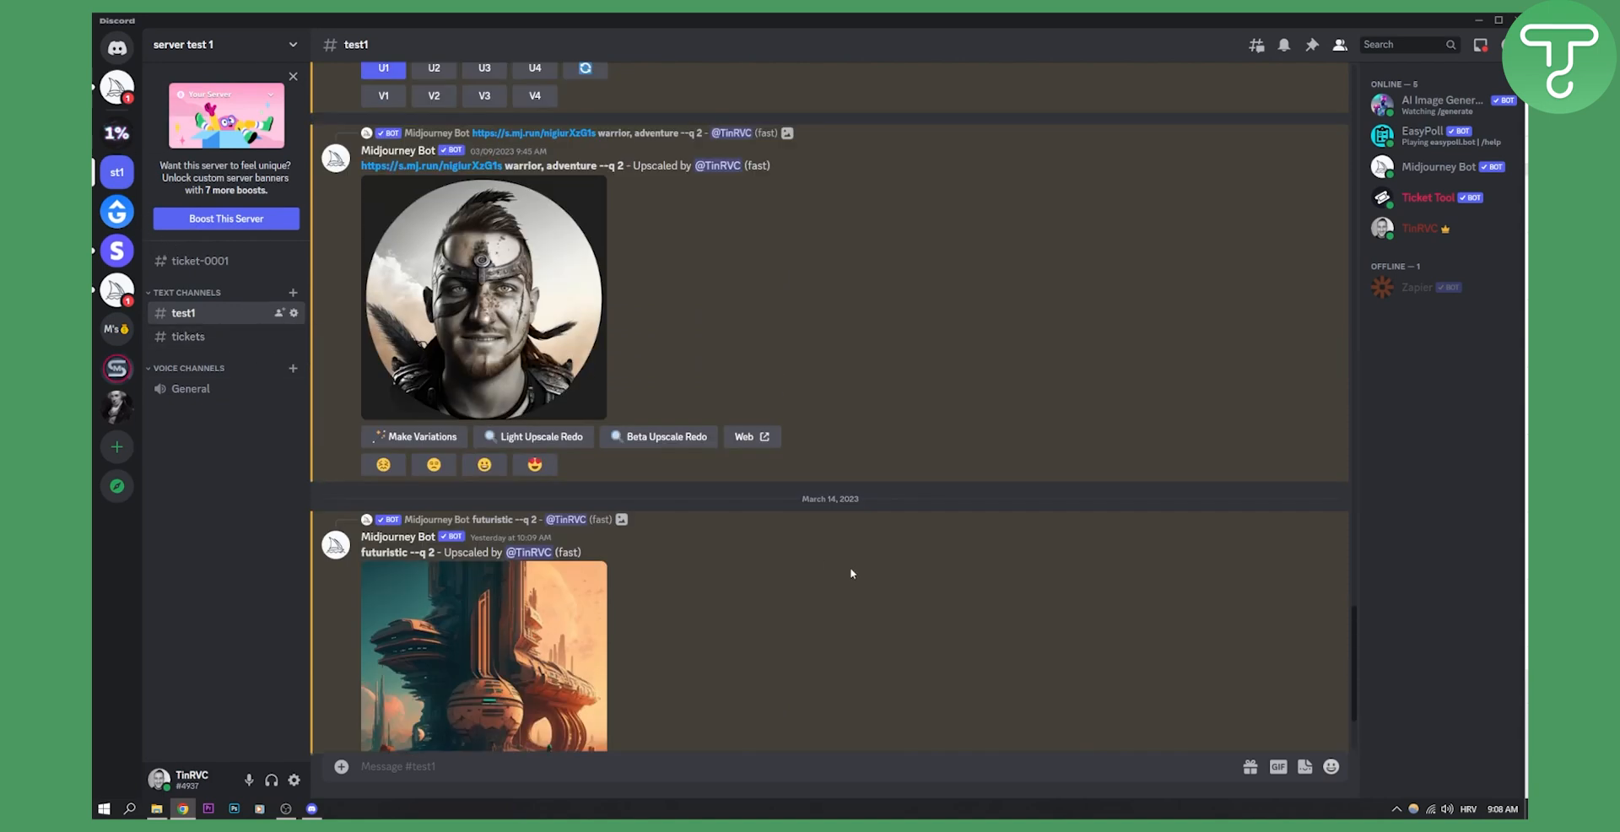
scroll("down", 3)
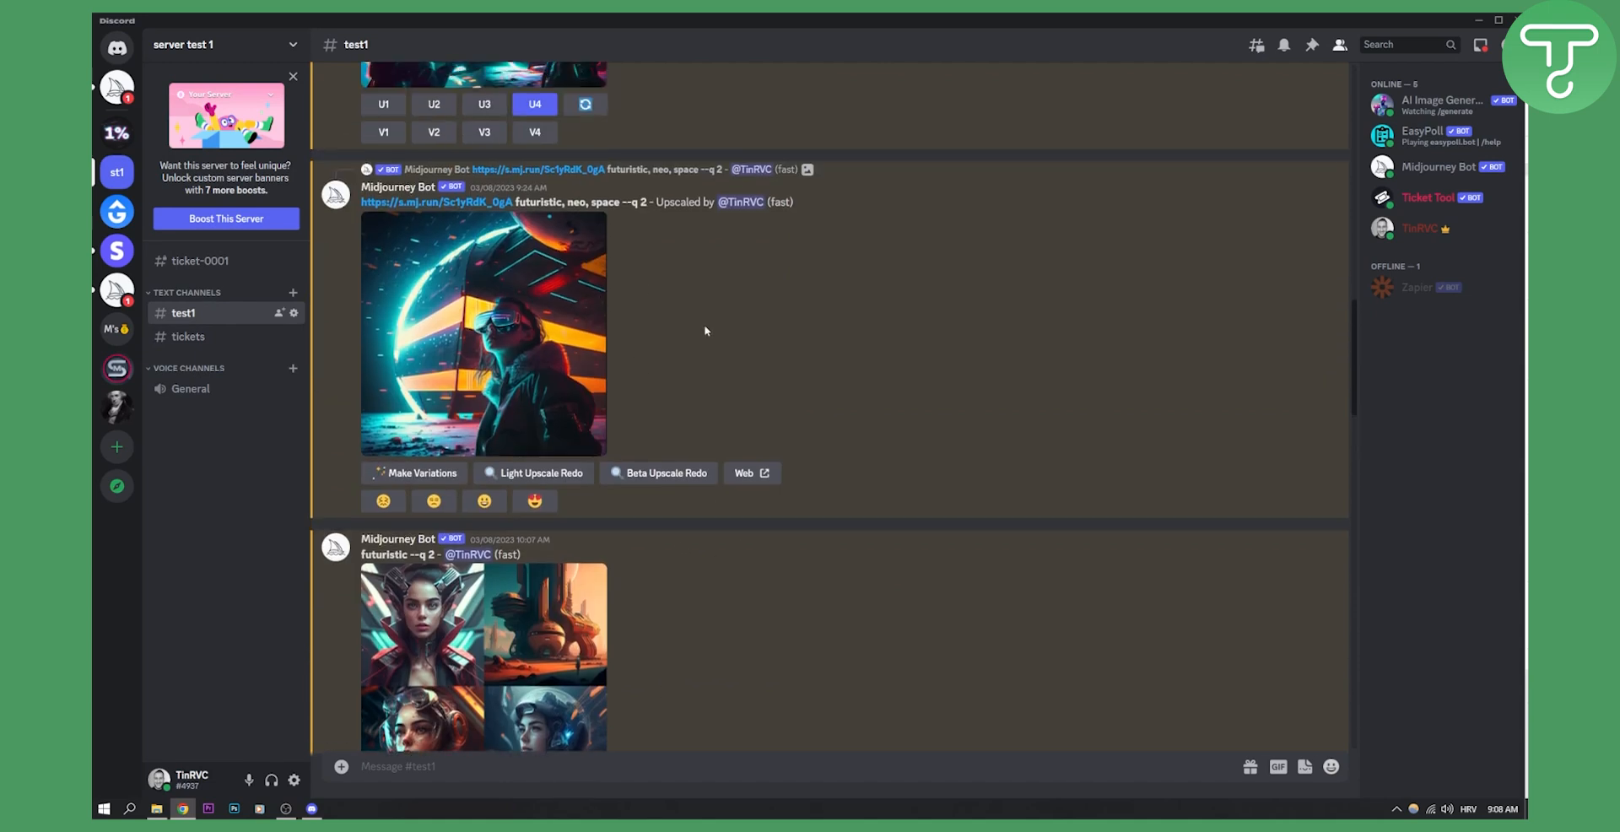
scroll("down", 3)
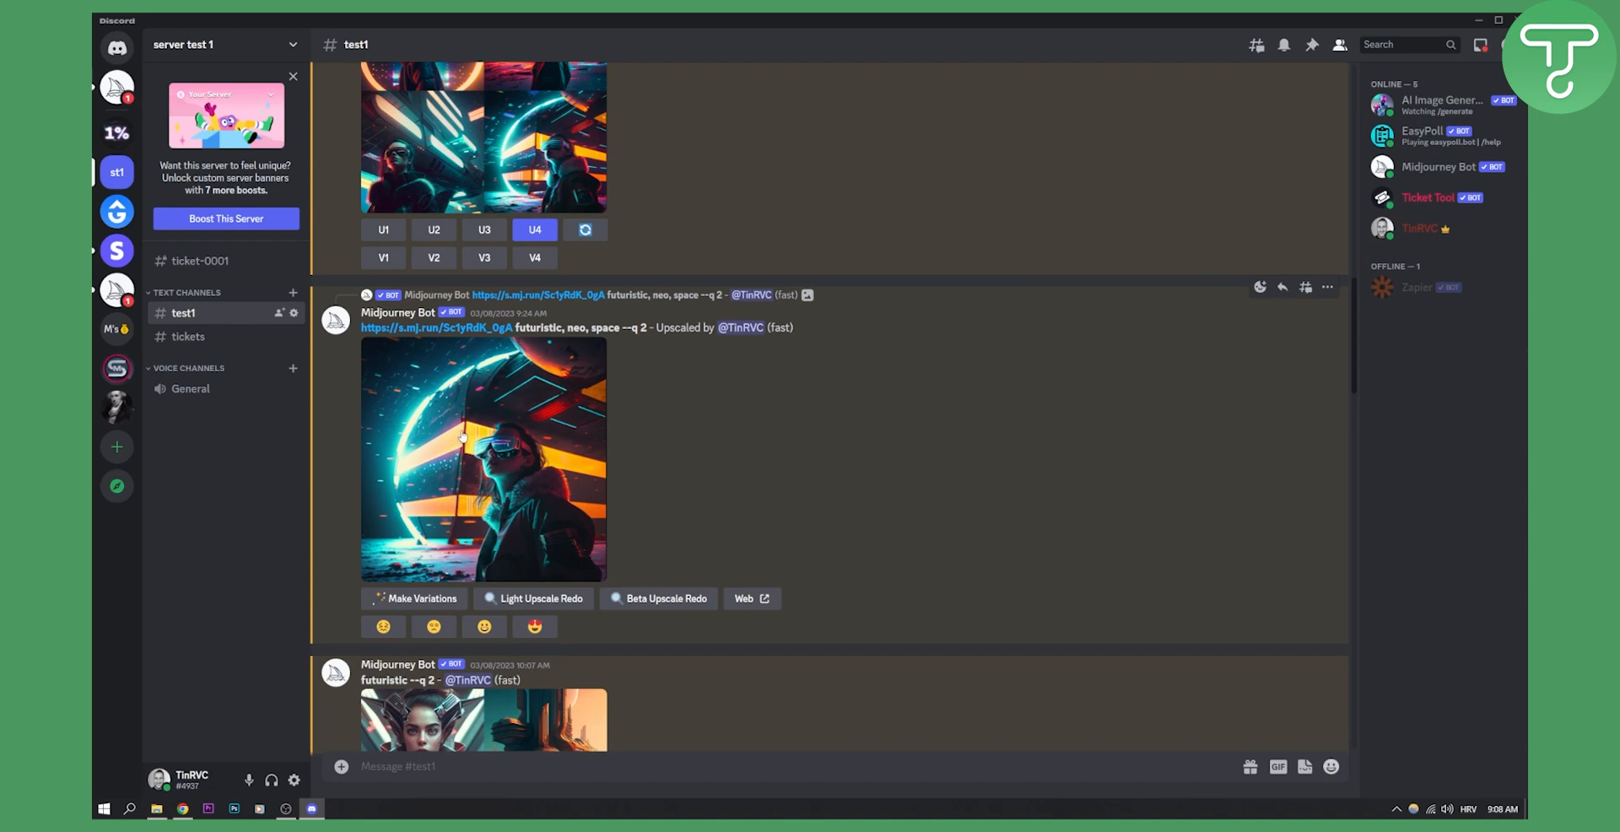
mouse_move(1123, 387)
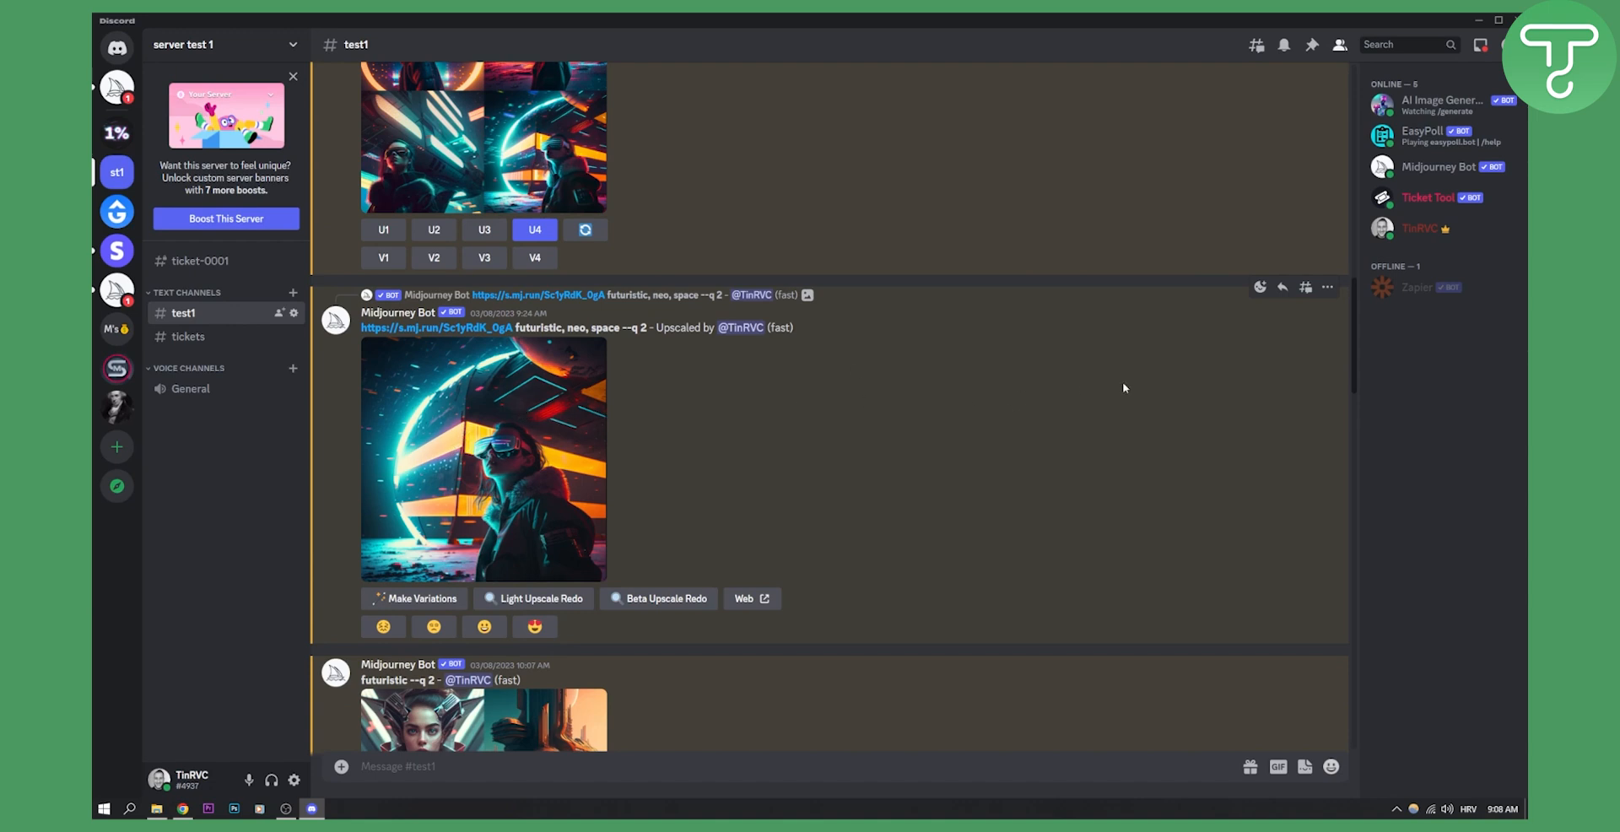
React to the 'futuristic, neo, space' image with the envelope emoji, searching 'enve'.
left_click(1258, 287)
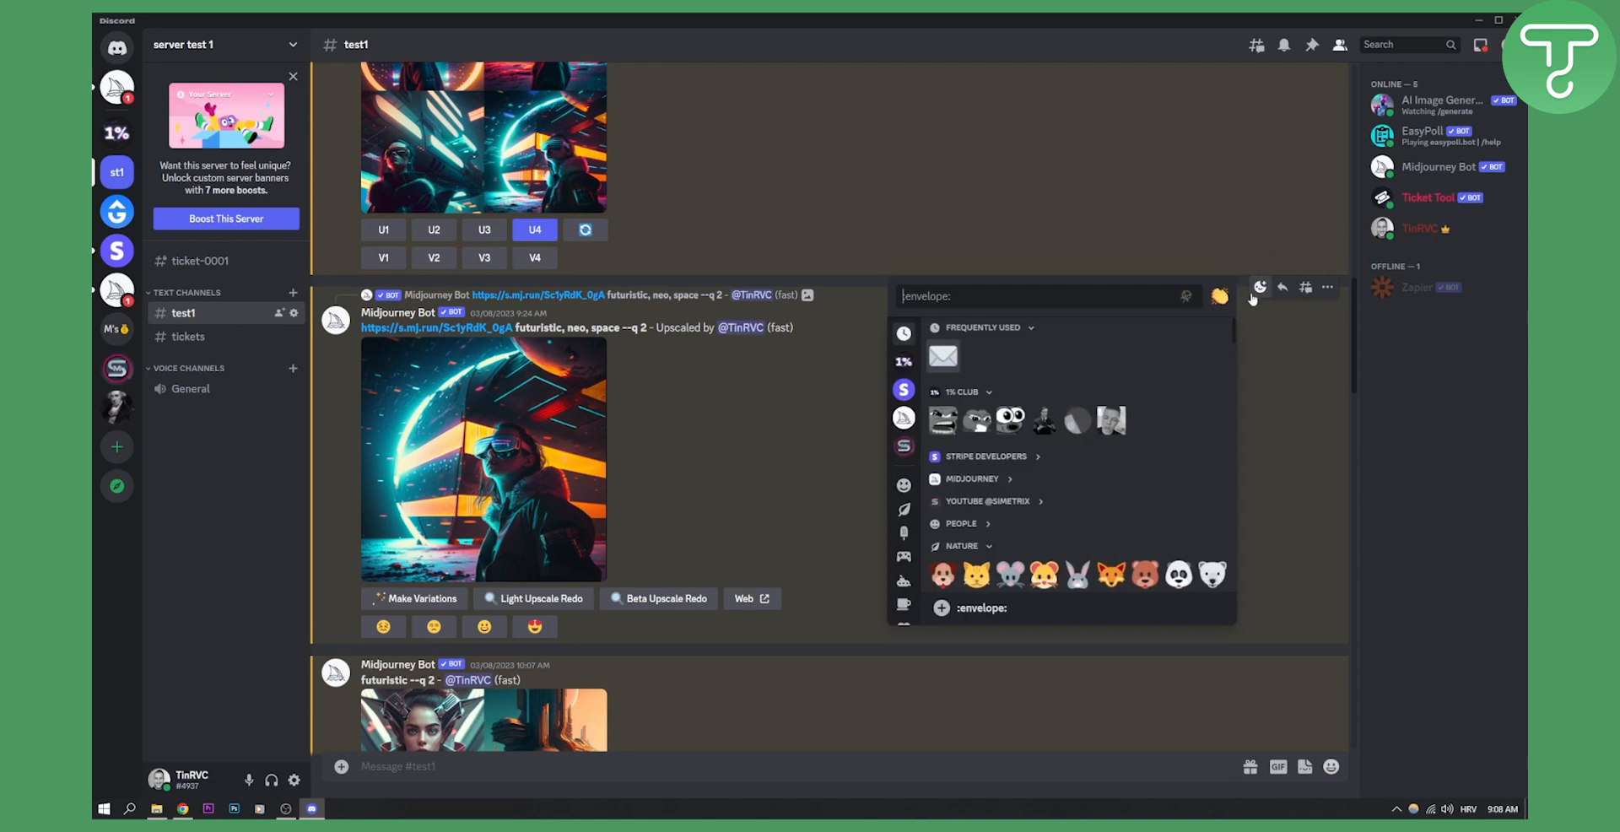
type("en")
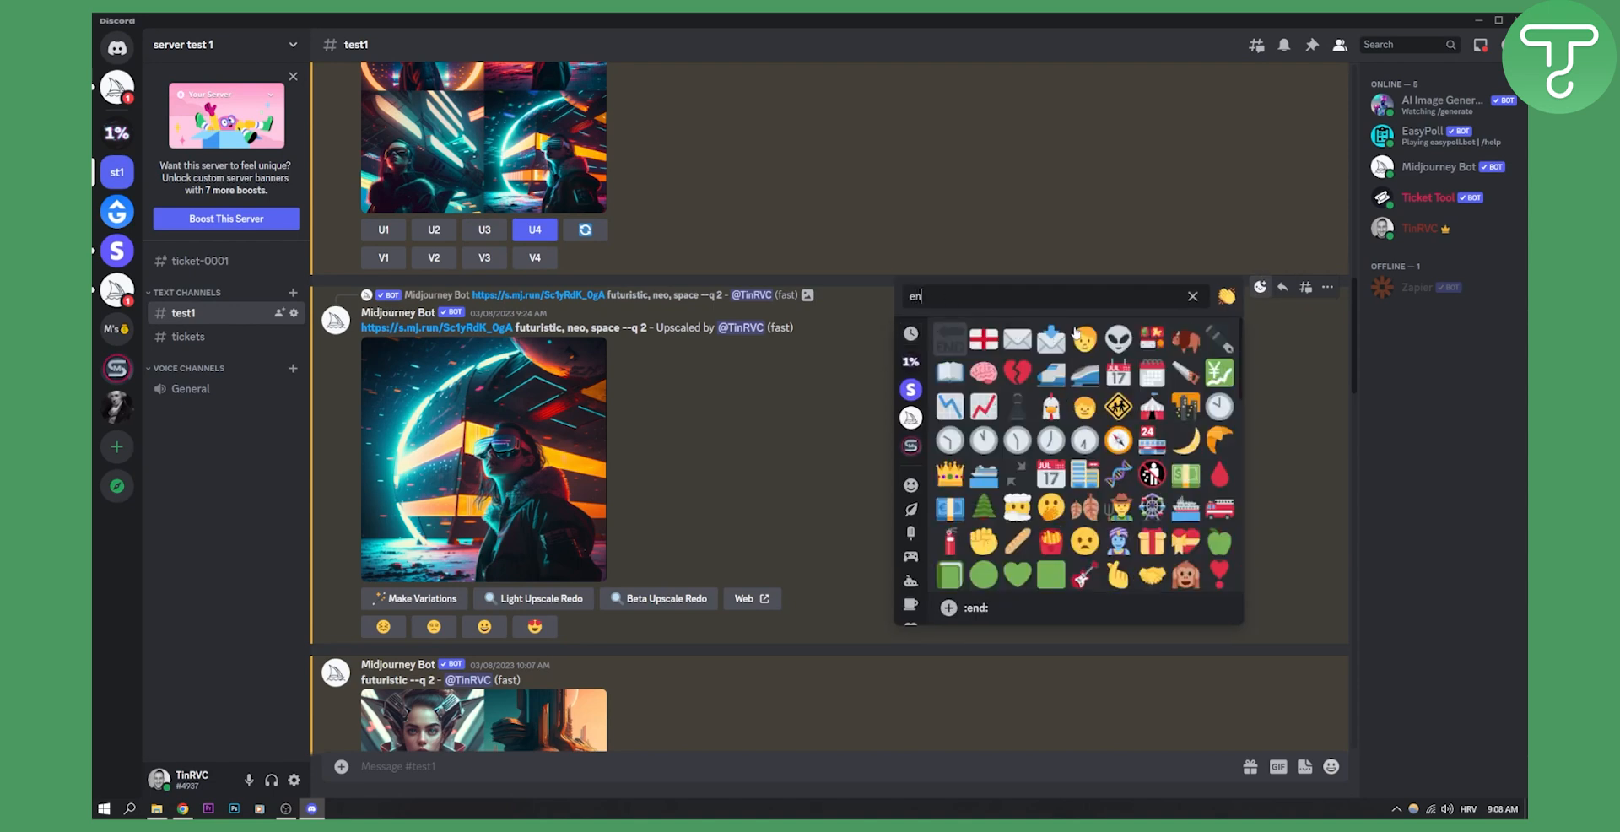
type("ve")
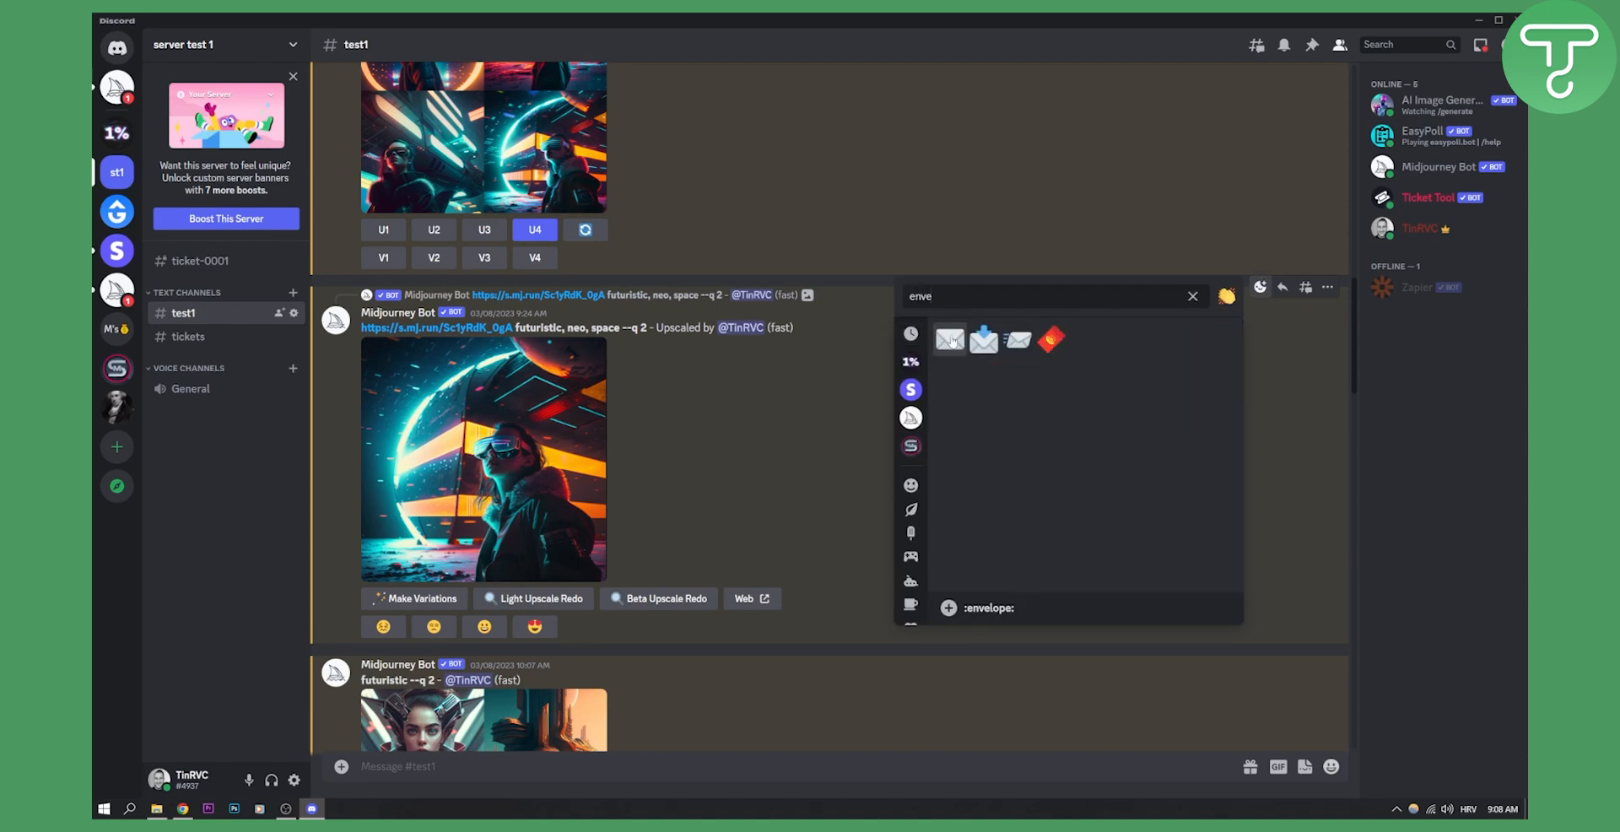
left_click(949, 340)
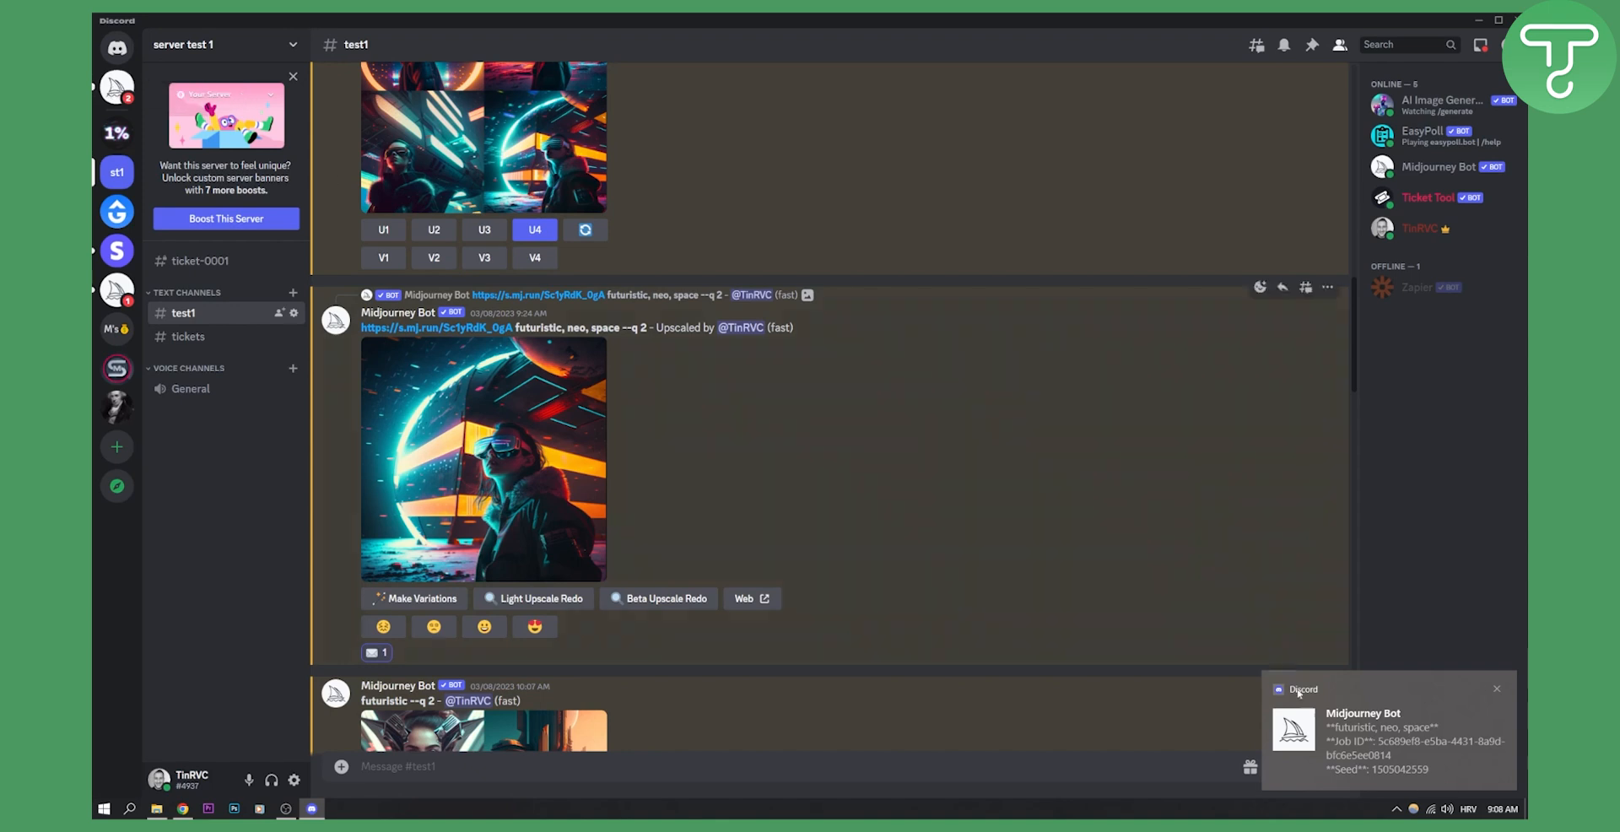
Open Midjourney Bot's notification showing the neo space prompt, job ID and seed.
left_click(1364, 713)
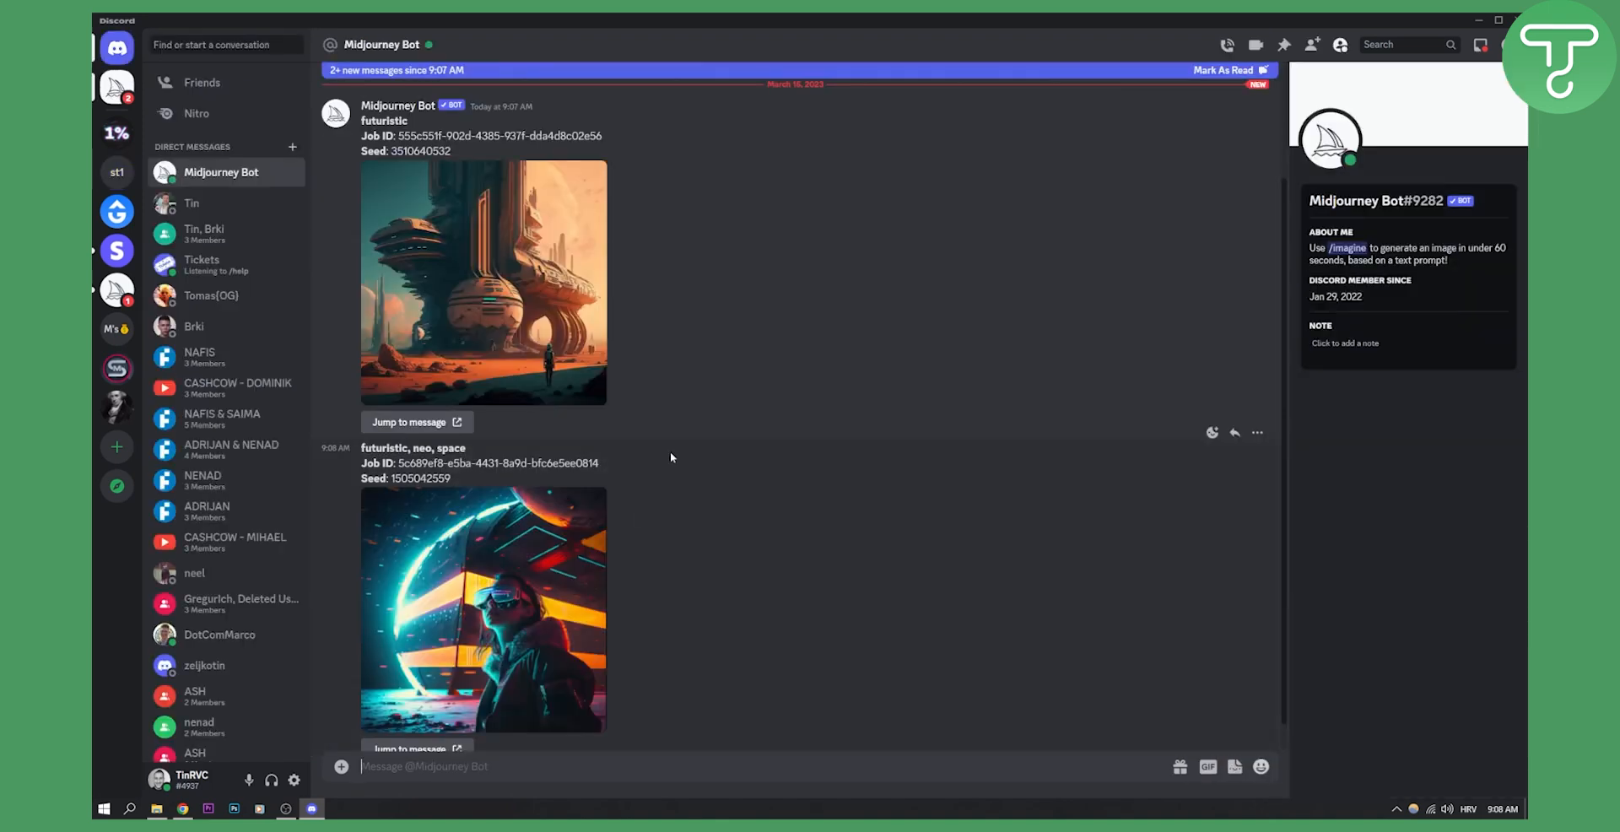
mouse_move(354, 451)
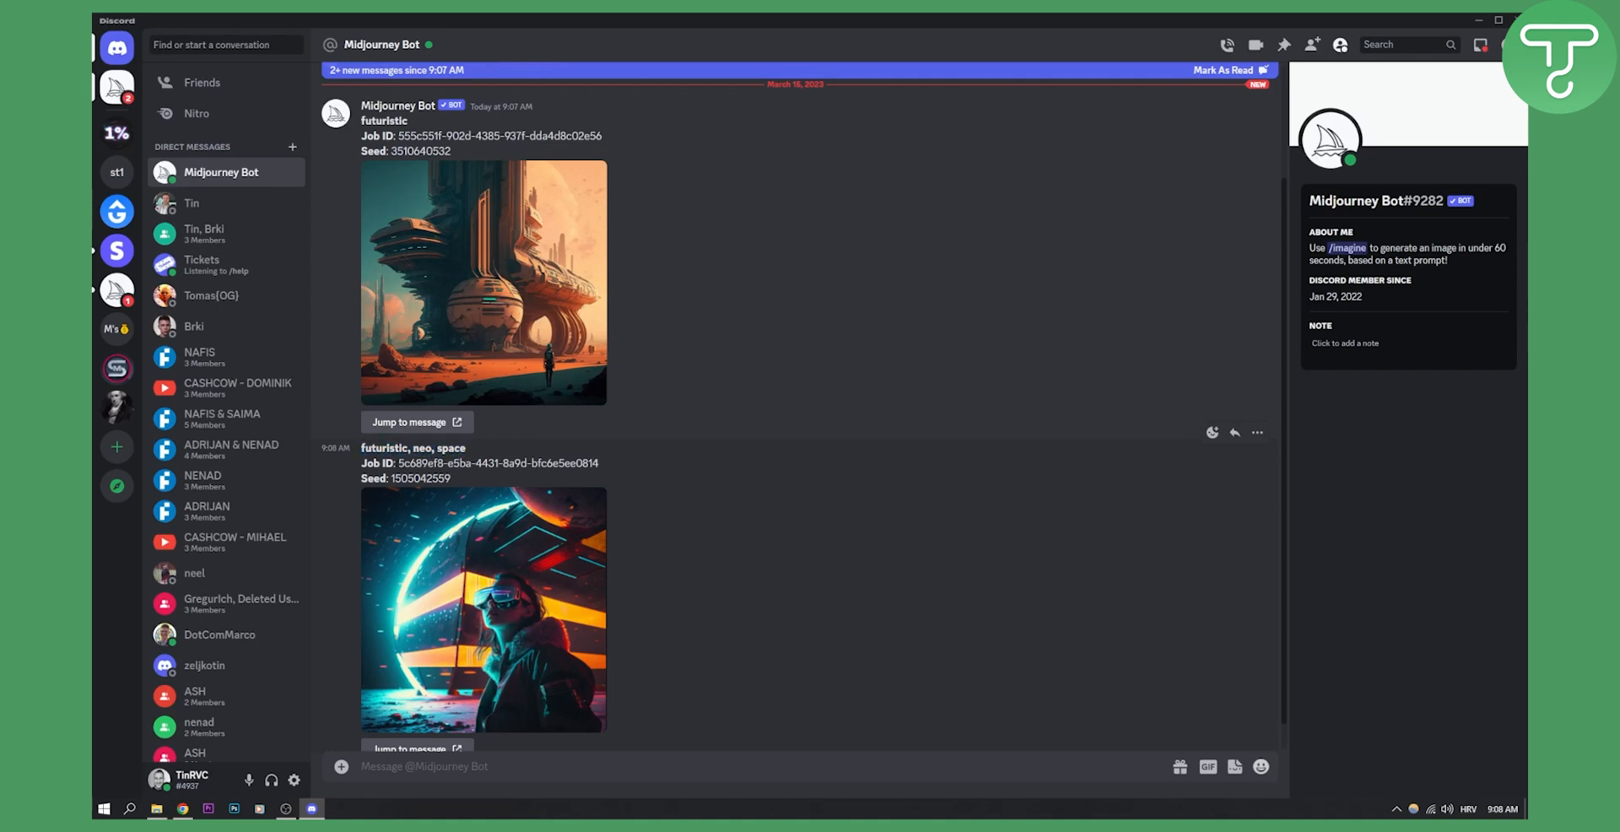
left_click_drag(394, 463, 450, 478)
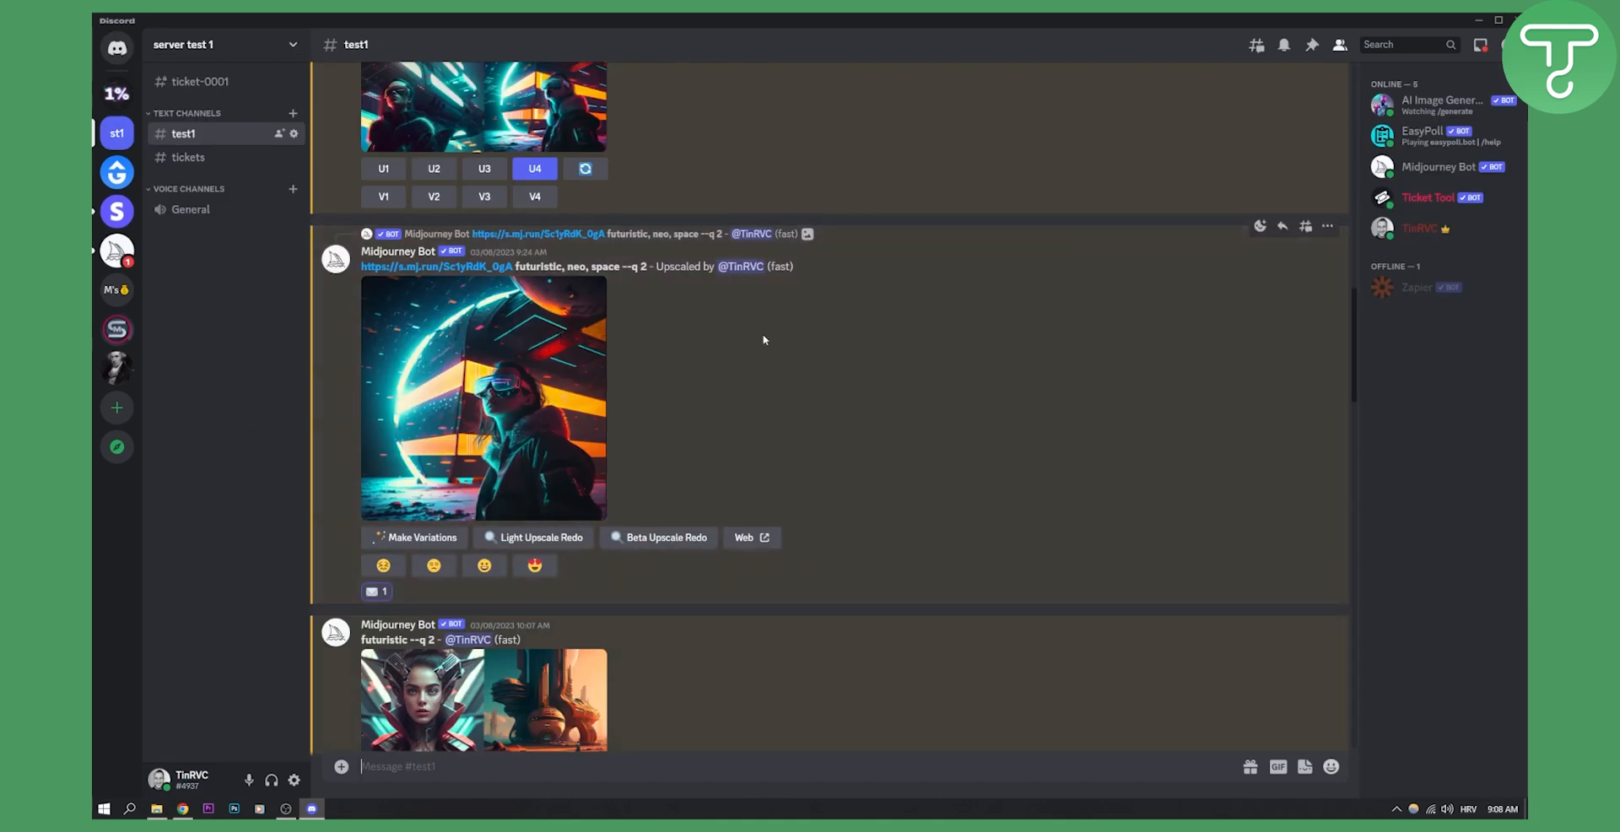
mouse_move(1180, 429)
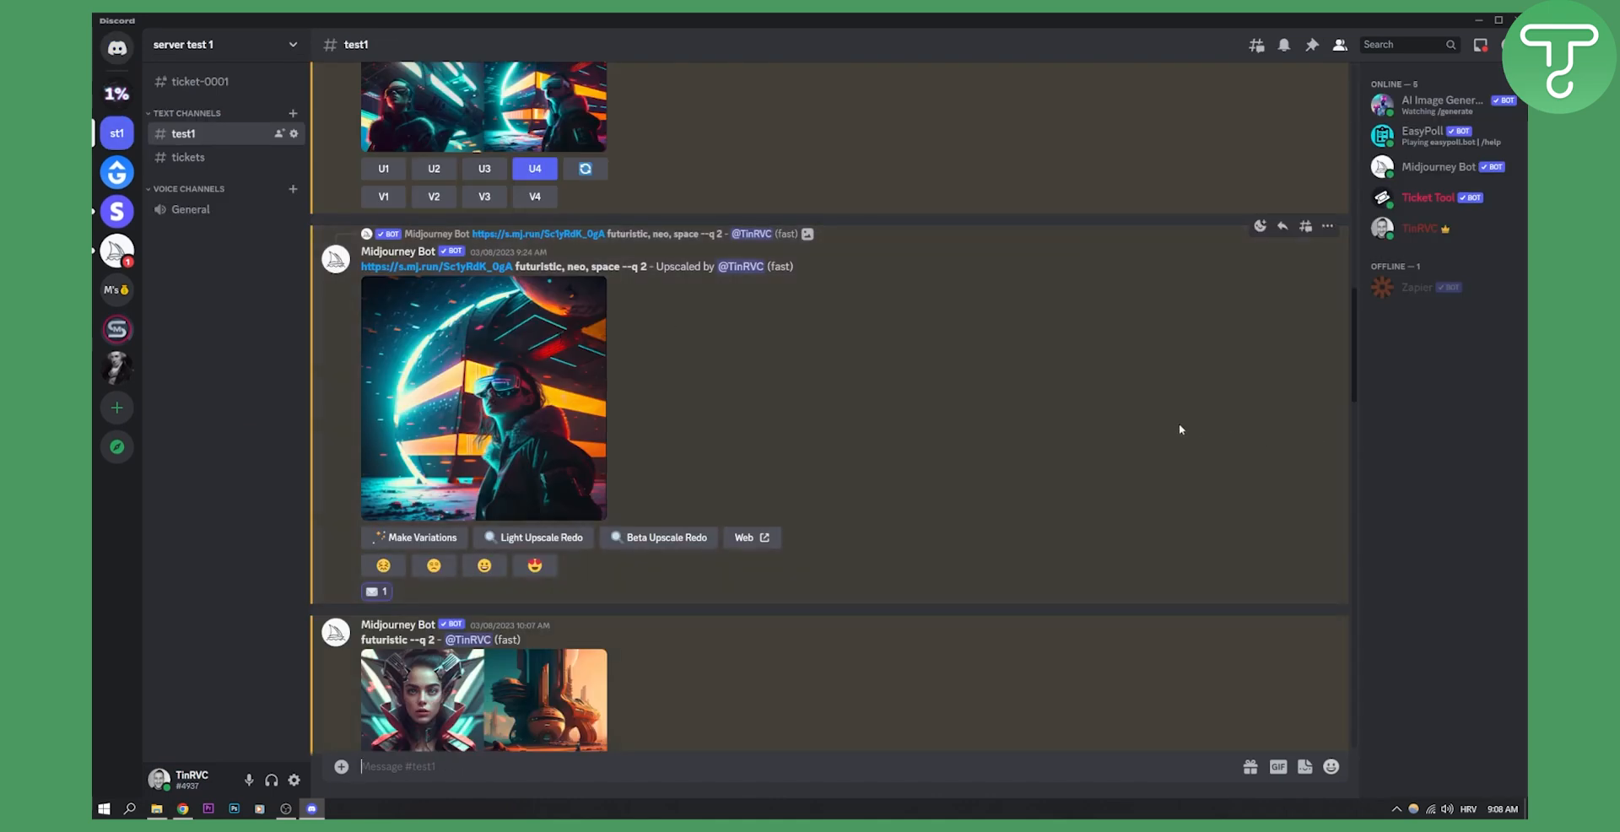